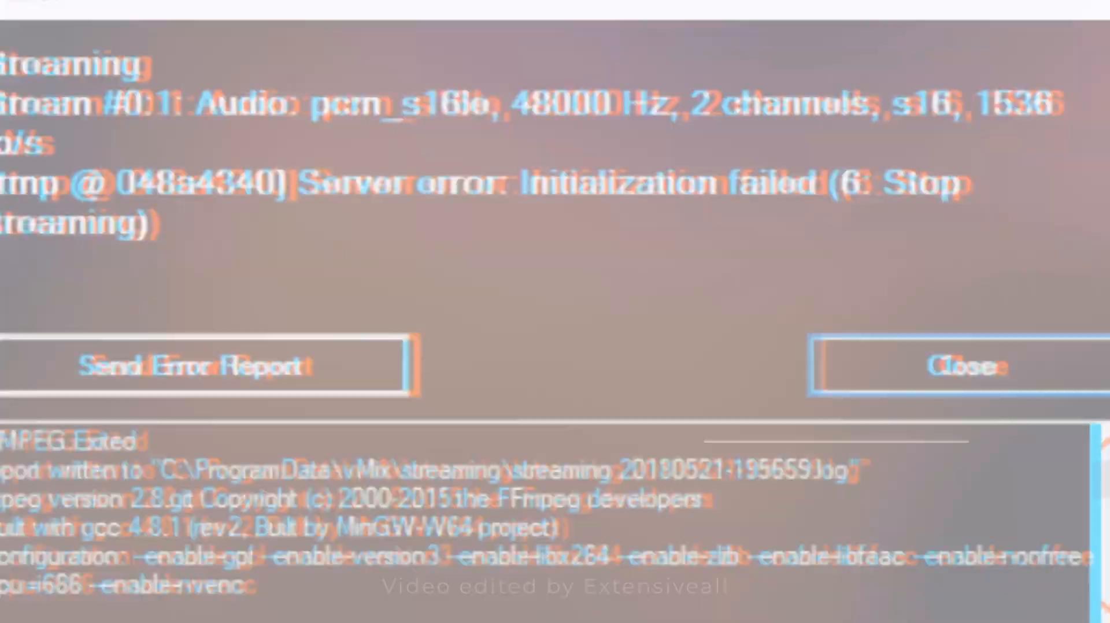
- Dismiss the vMix streaming error report about the failed server initialization
left_click(961, 366)
type("t")
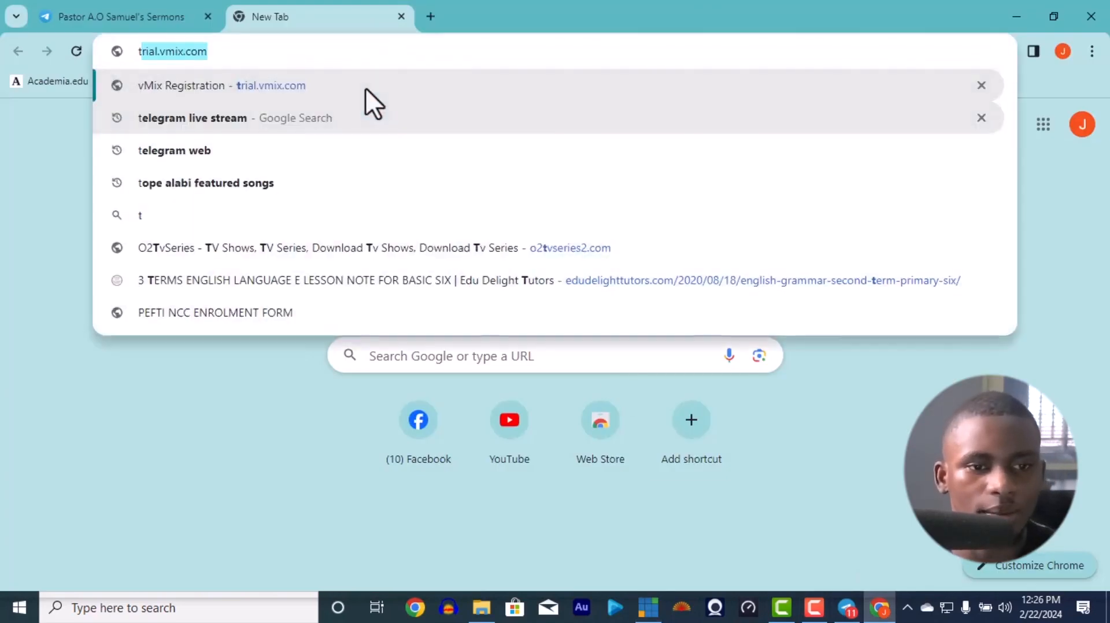
- Search Google for 'telegram web' and open the Telegram Web result
left_click(175, 150)
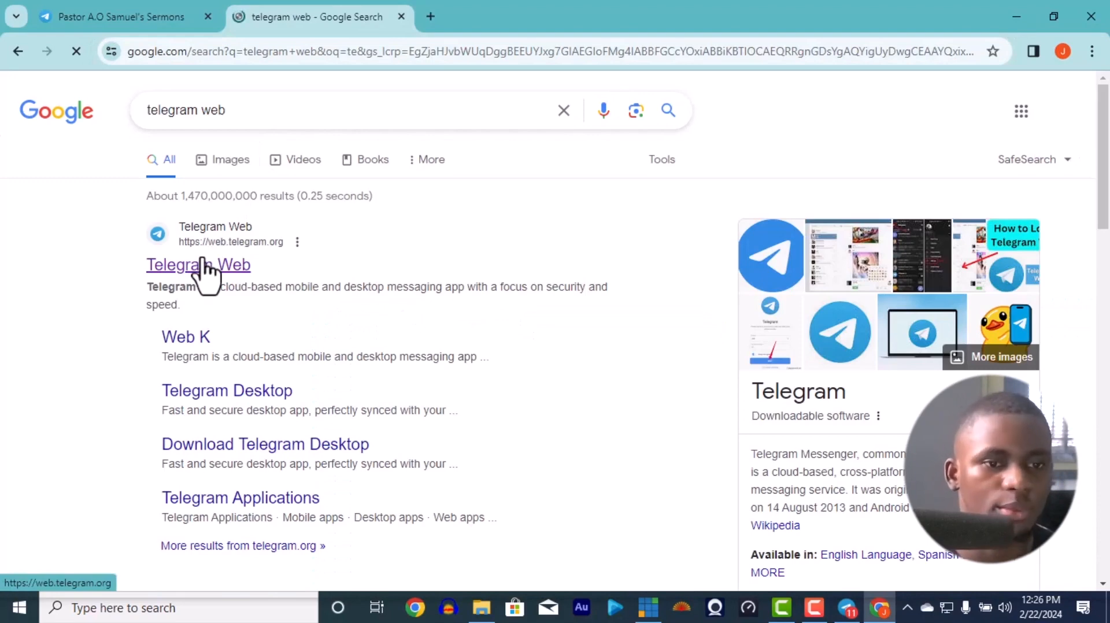
left_click(197, 265)
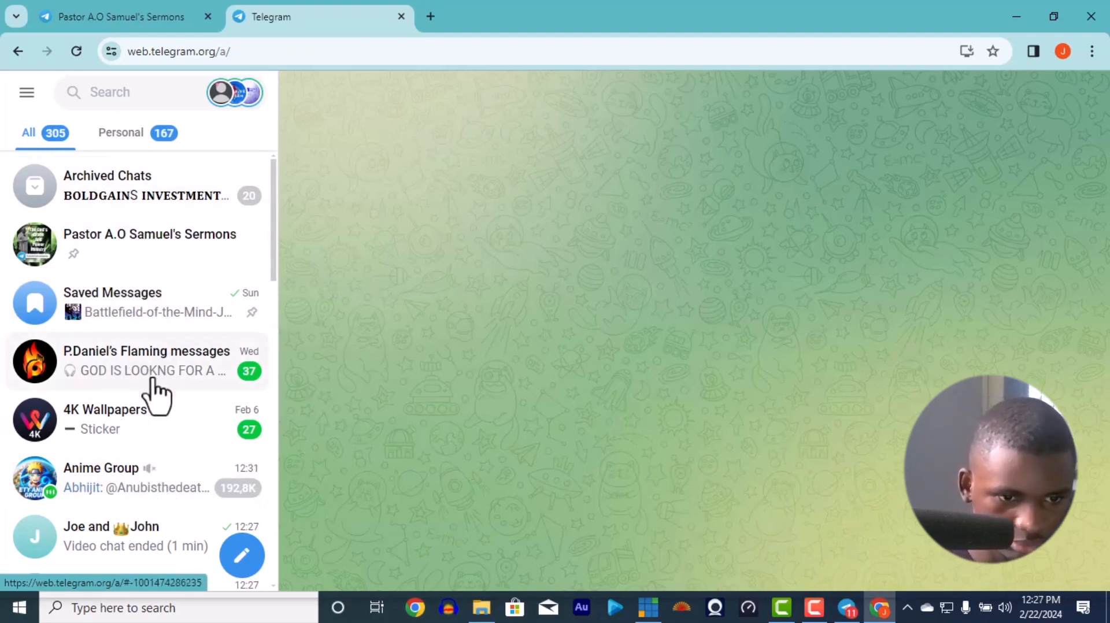
- Leave the Forex Signals Trading Crypto channel via its options menu and confirm
scroll("down", 3)
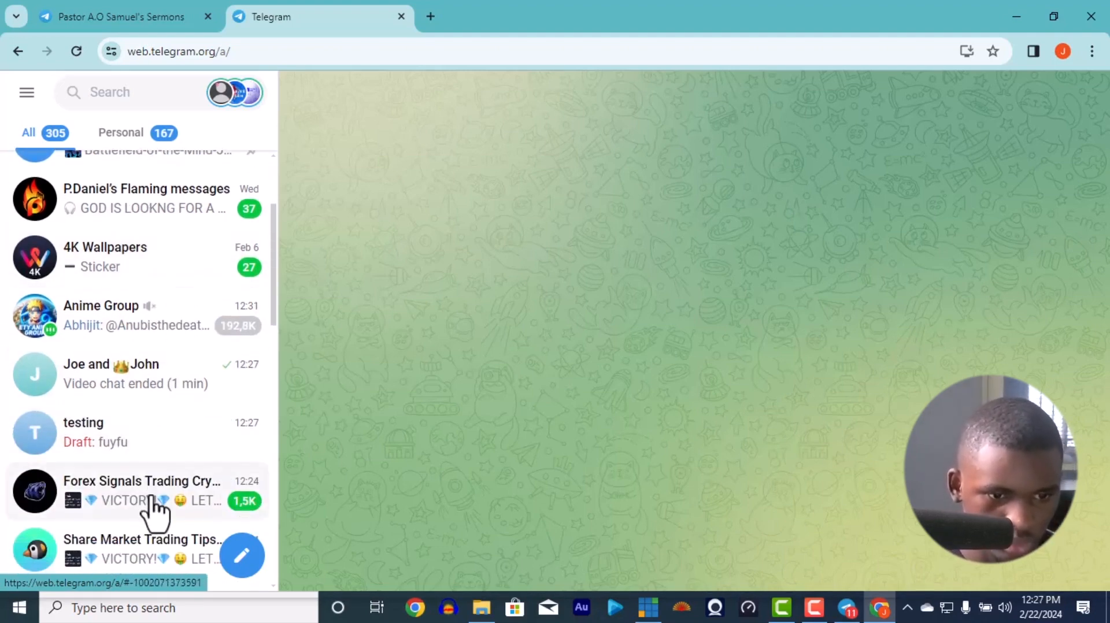
left_click(141, 490)
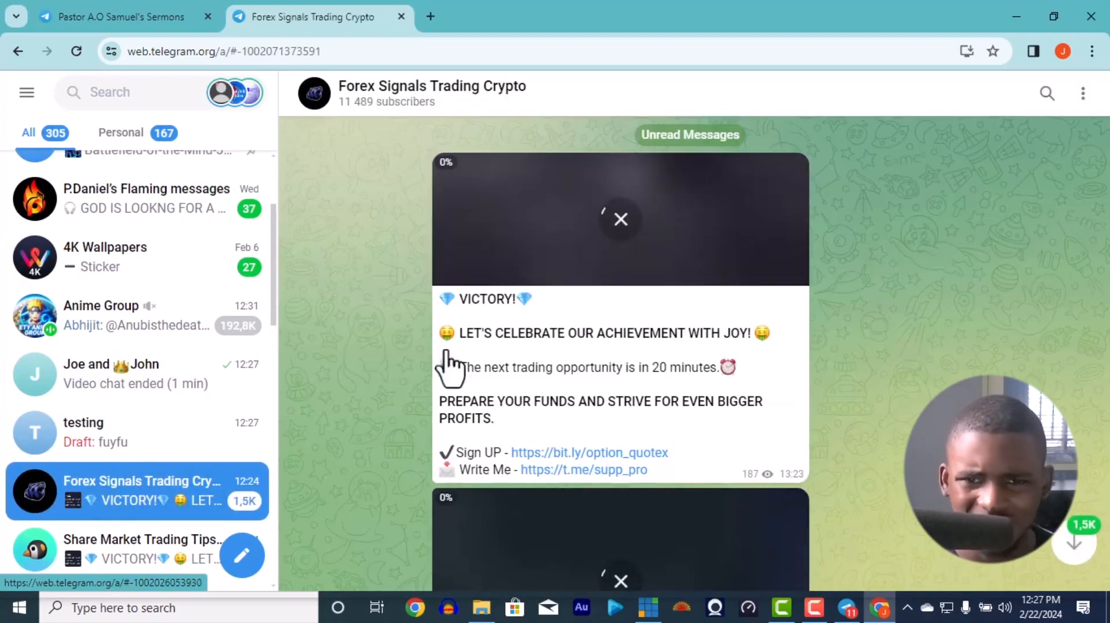
left_click(1082, 93)
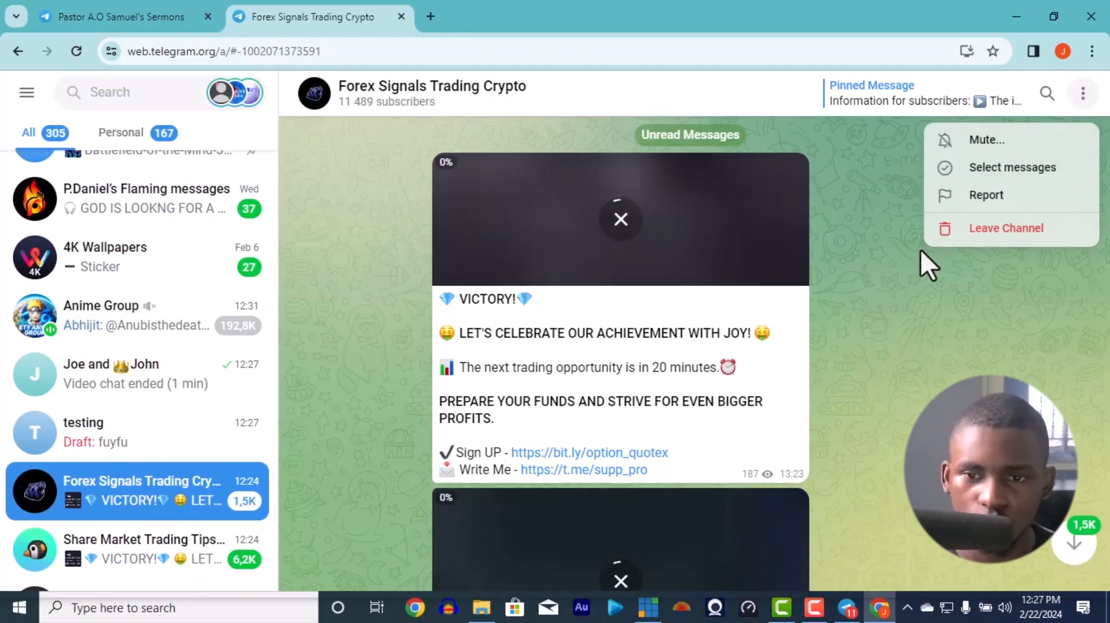
left_click(1004, 228)
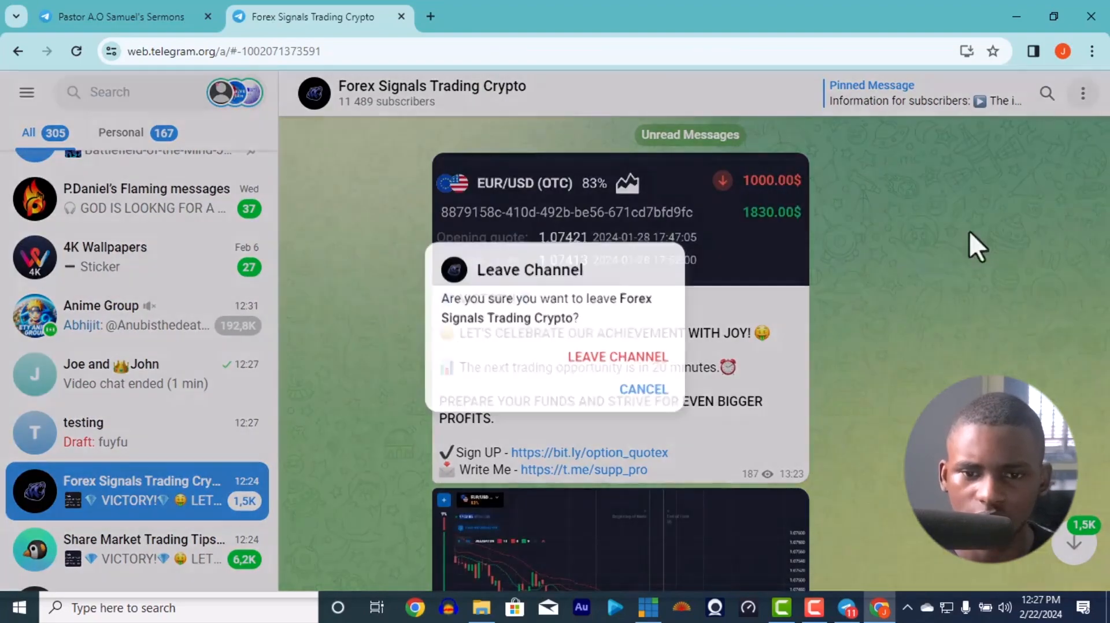
left_click(616, 356)
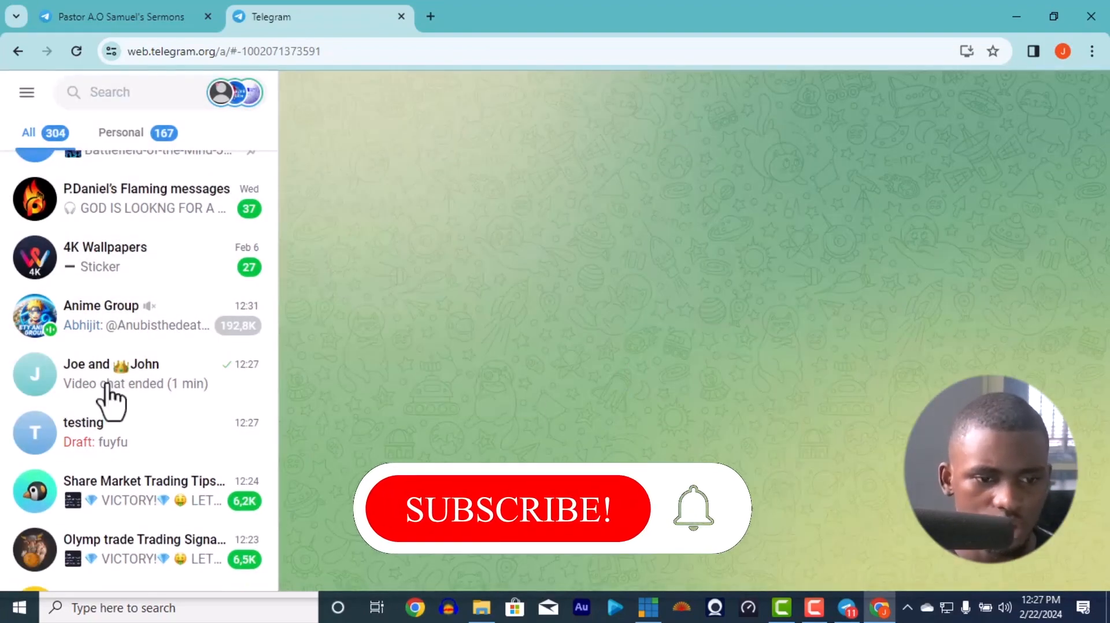
scroll("down", 3)
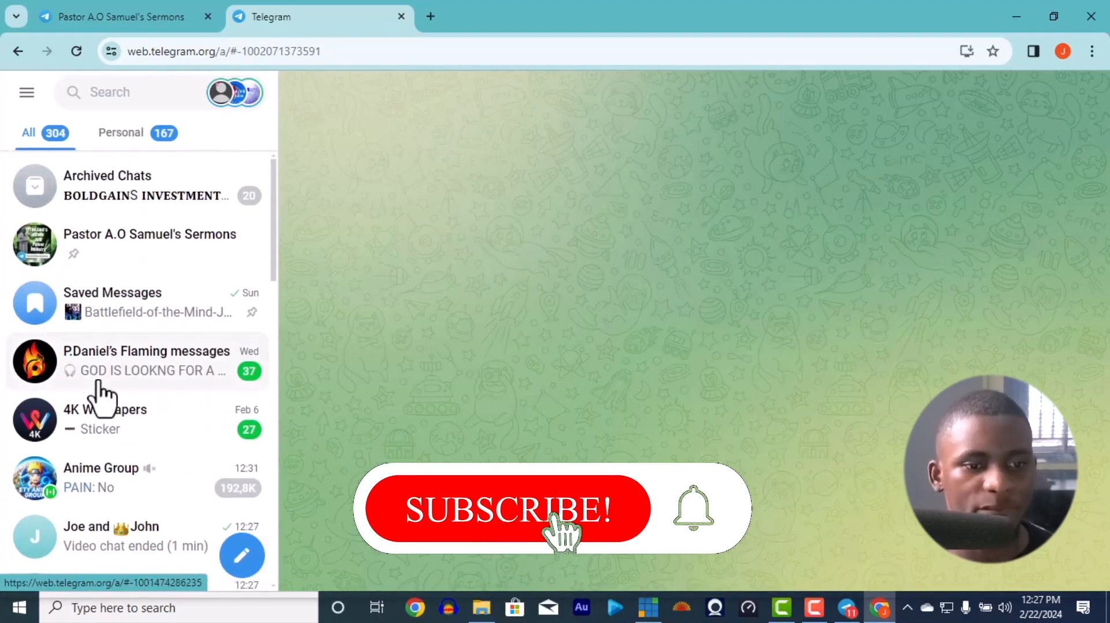
- Bring vMix forward, then switch to the Pastor A.O Samuel's Sermons chat in Telegram Desktop
left_click(506, 509)
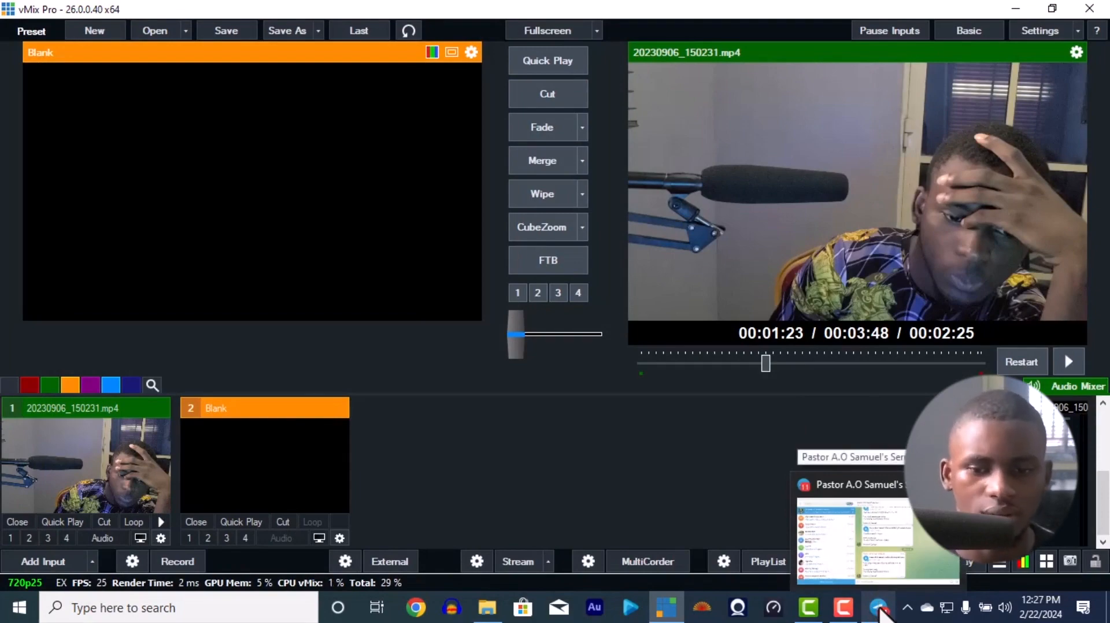
left_click(877, 608)
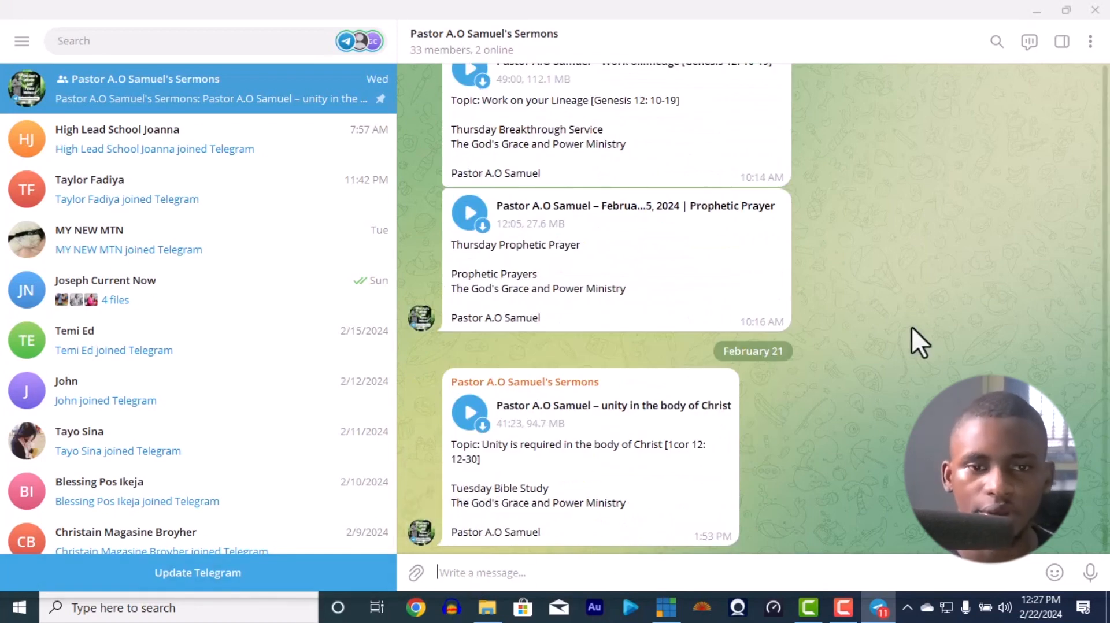
mouse_move(747, 313)
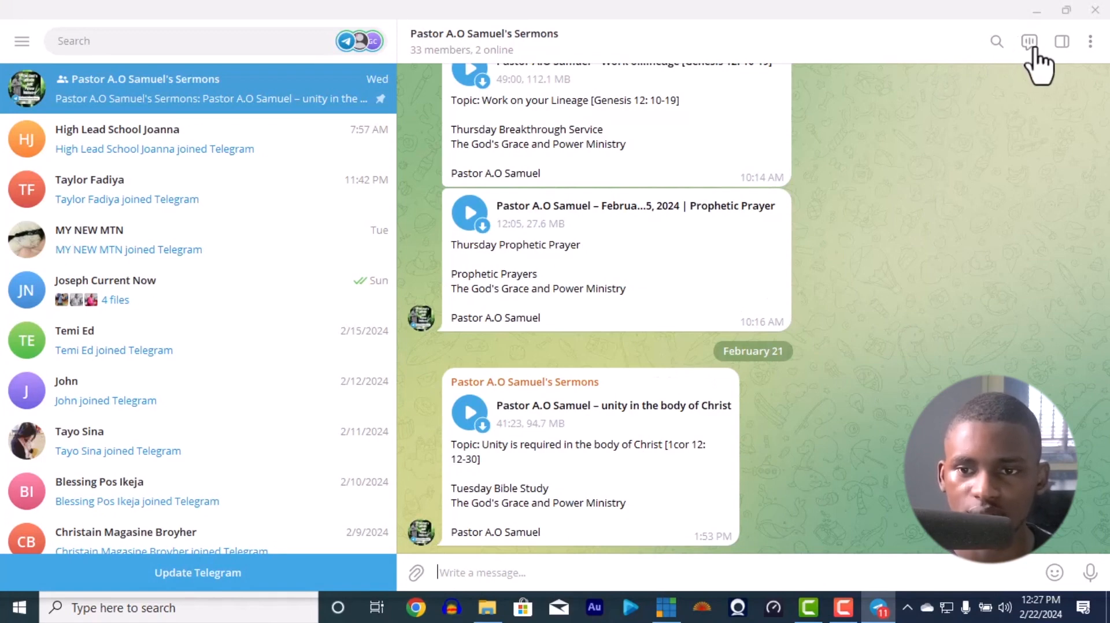
- Show the group's 'Stream with other apps' dialog with its server URL and stream key
left_click(1029, 42)
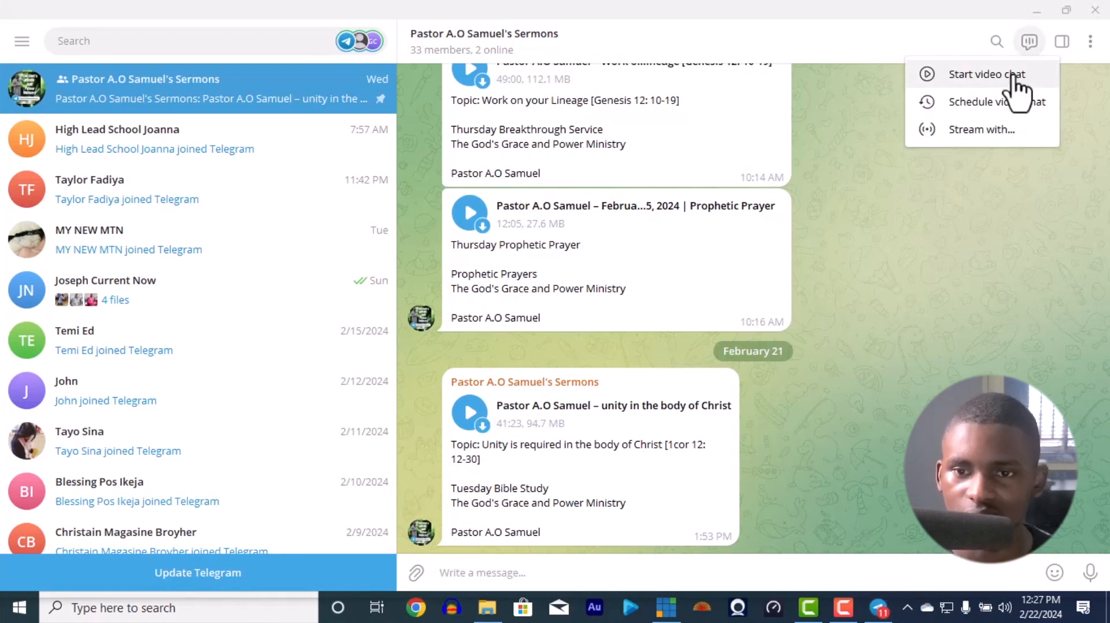
mouse_move(784, 183)
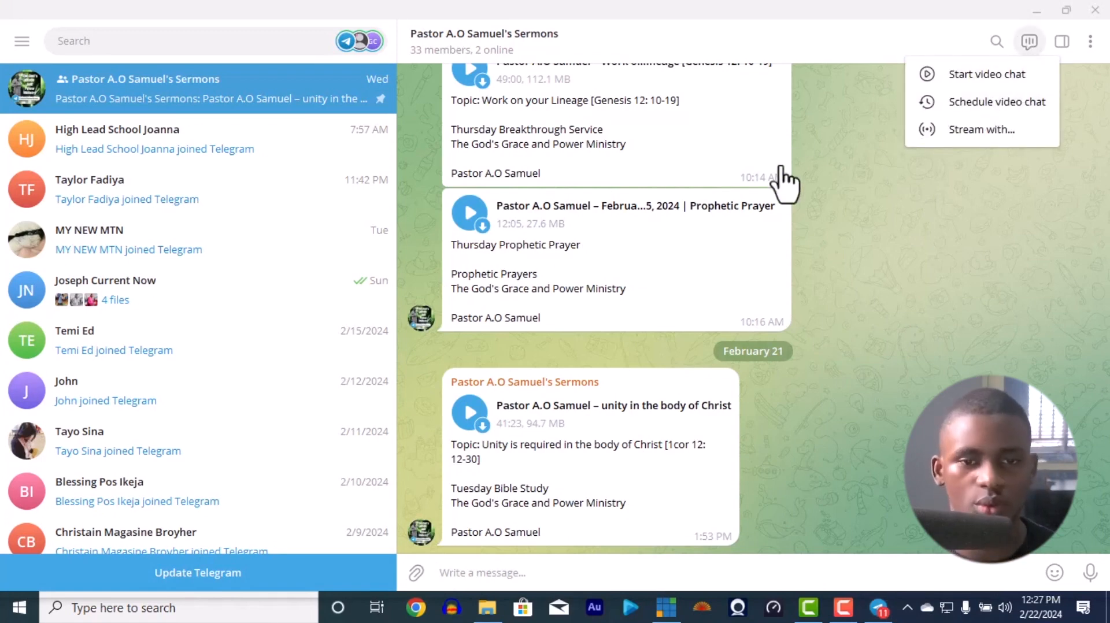
mouse_move(982, 128)
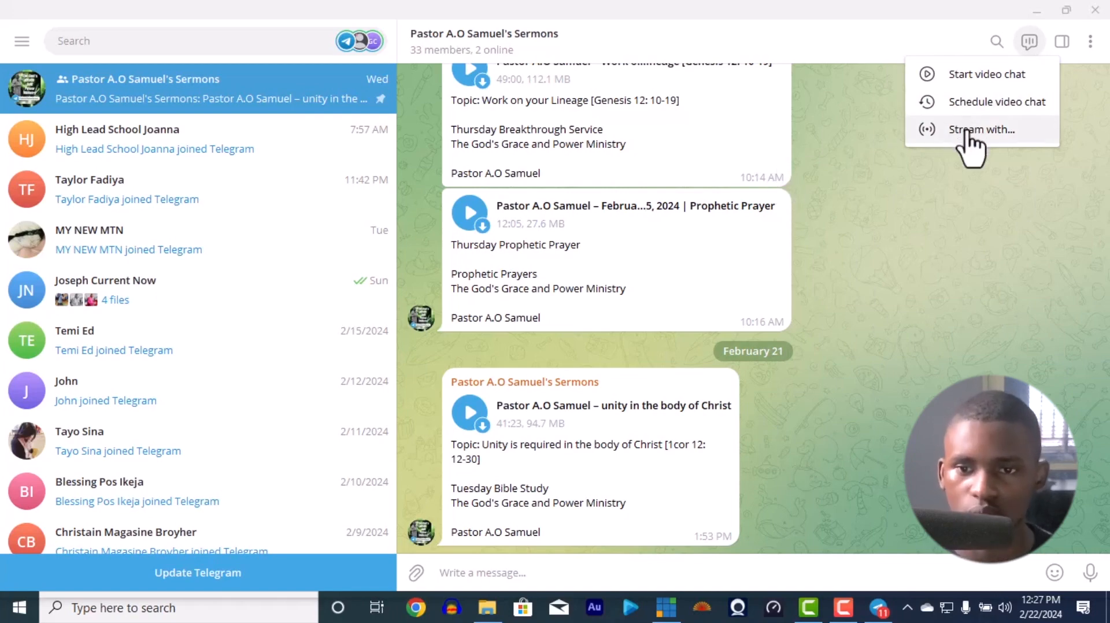
left_click(980, 129)
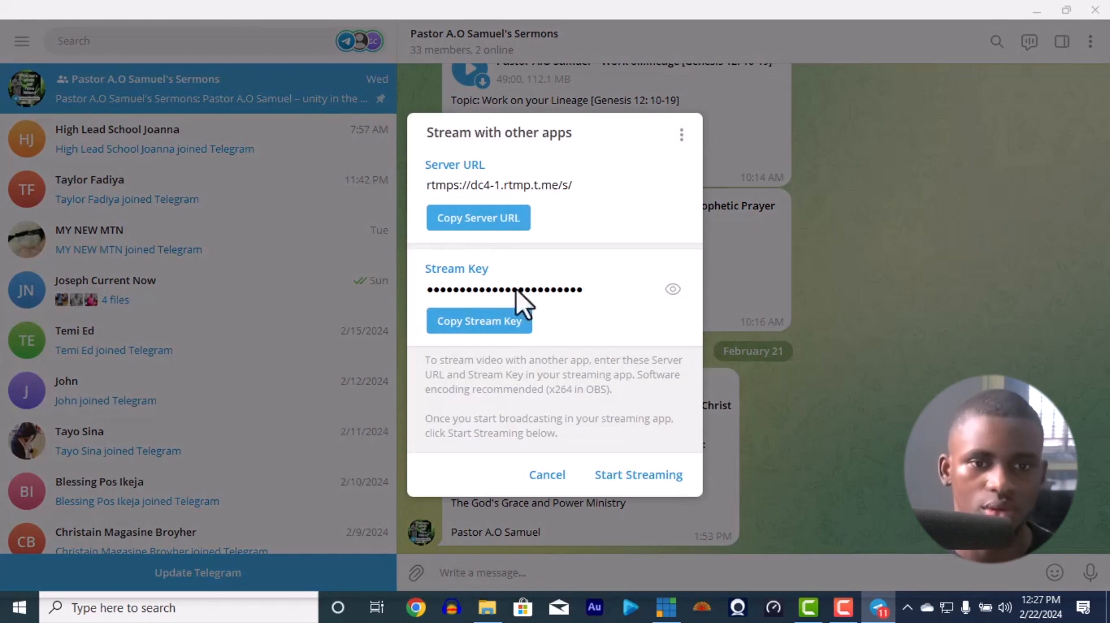
- Copy the group's stream key and start streaming the video chat
left_click(477, 218)
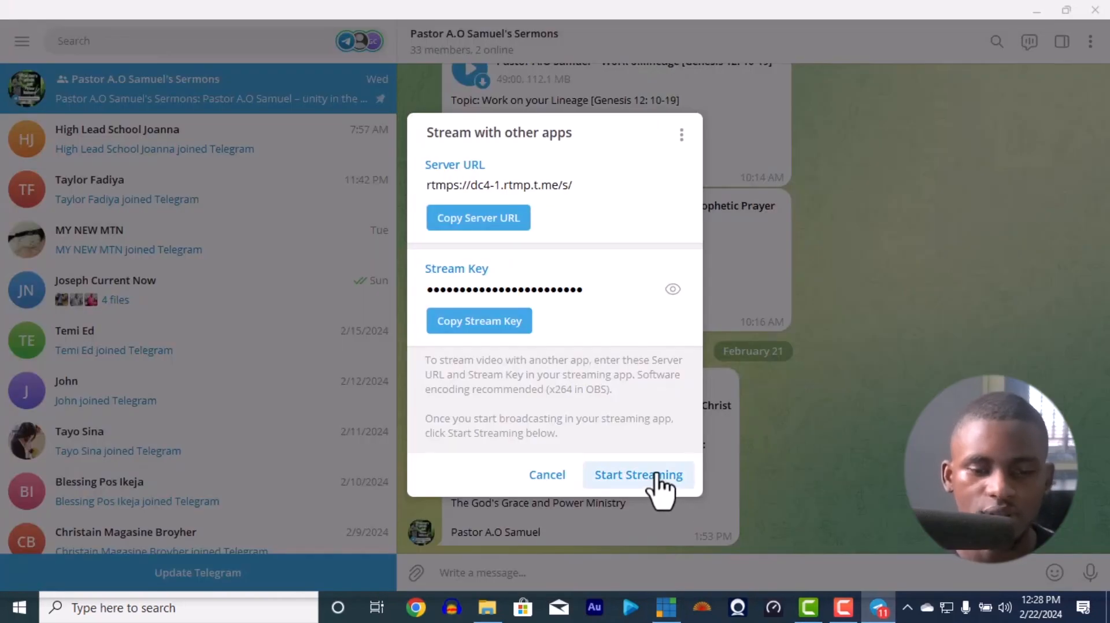
left_click(635, 474)
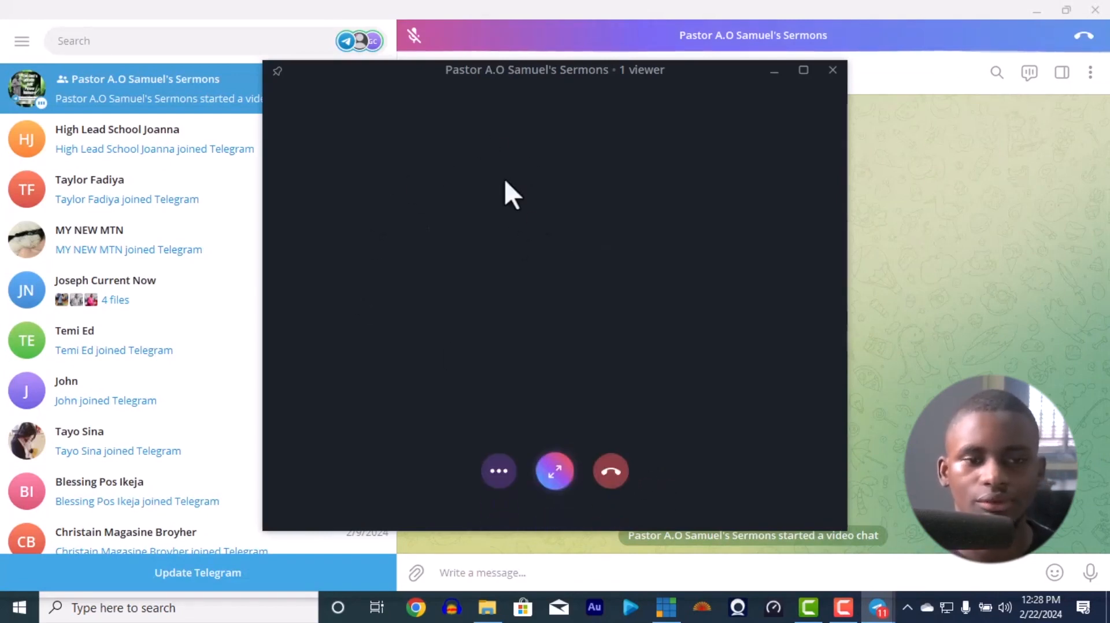
mouse_move(521, 234)
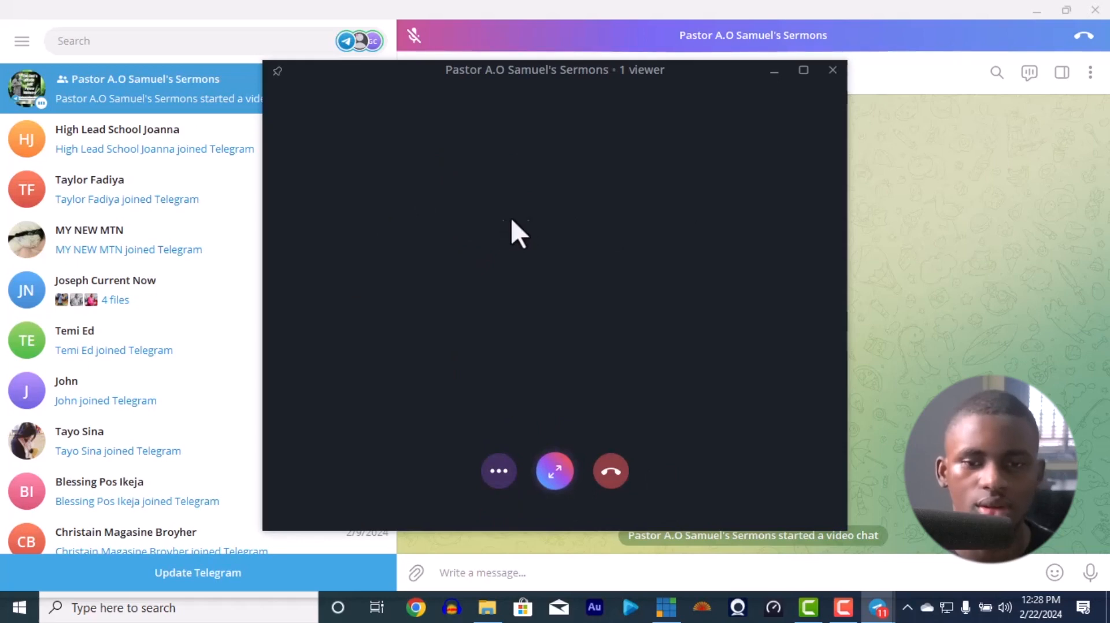
mouse_move(566, 343)
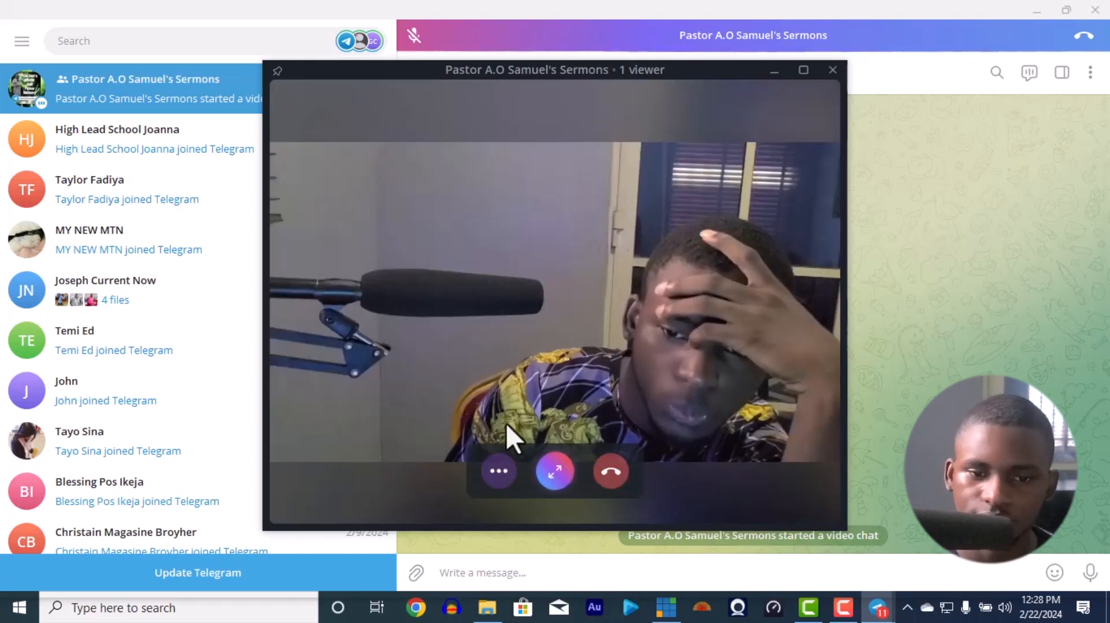
mouse_move(436, 322)
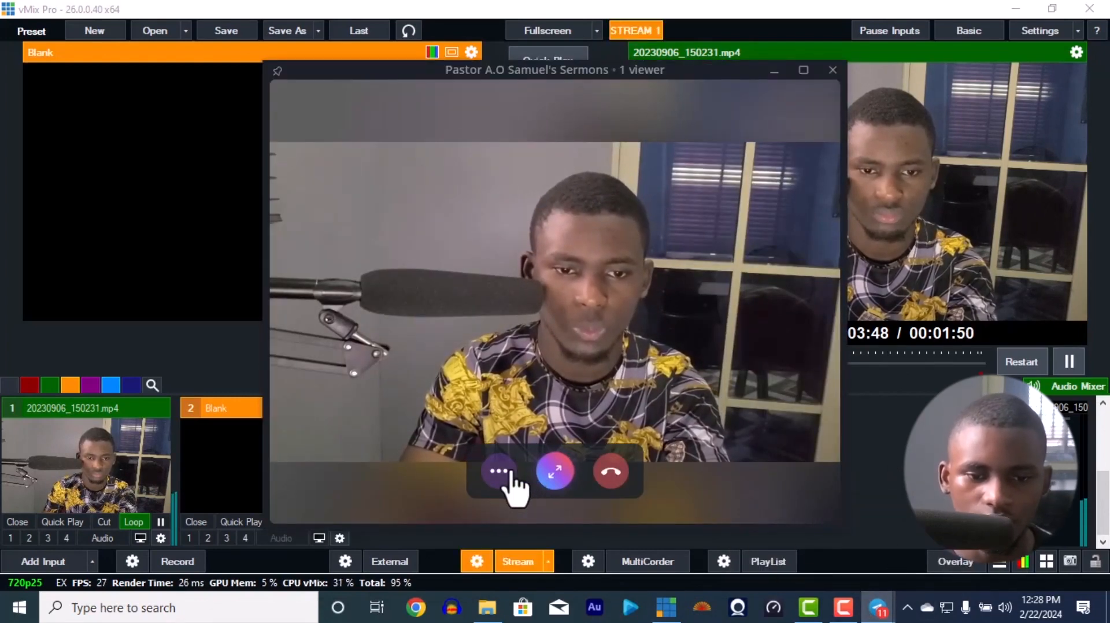
- Return to vMix and stop the live stream to Telegram, confirming 'Stop Streaming?'
left_click(498, 470)
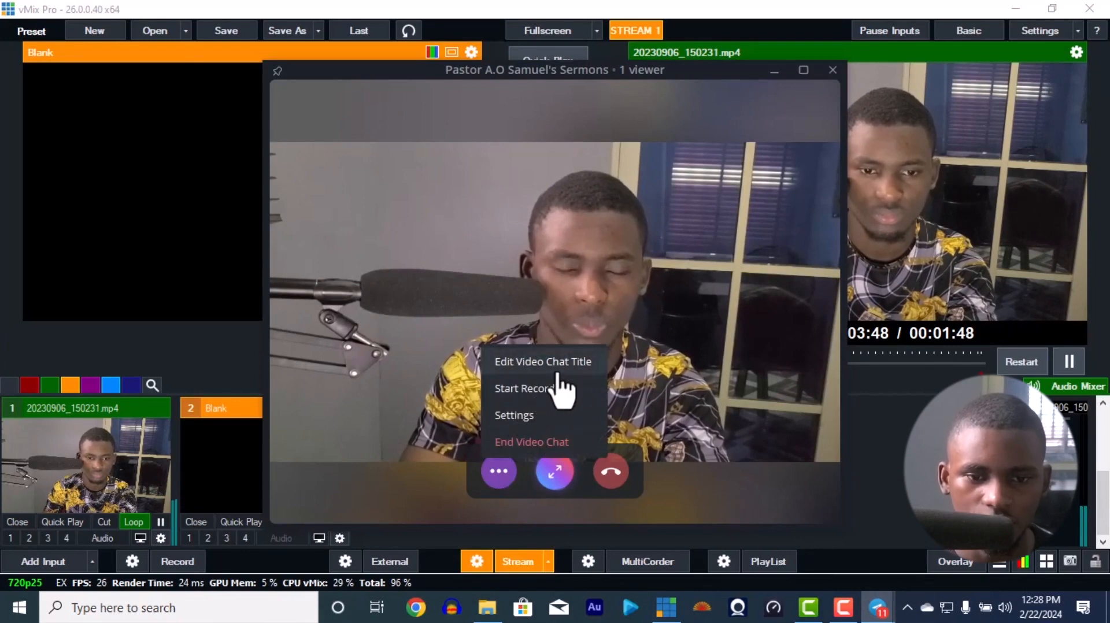
mouse_move(553, 439)
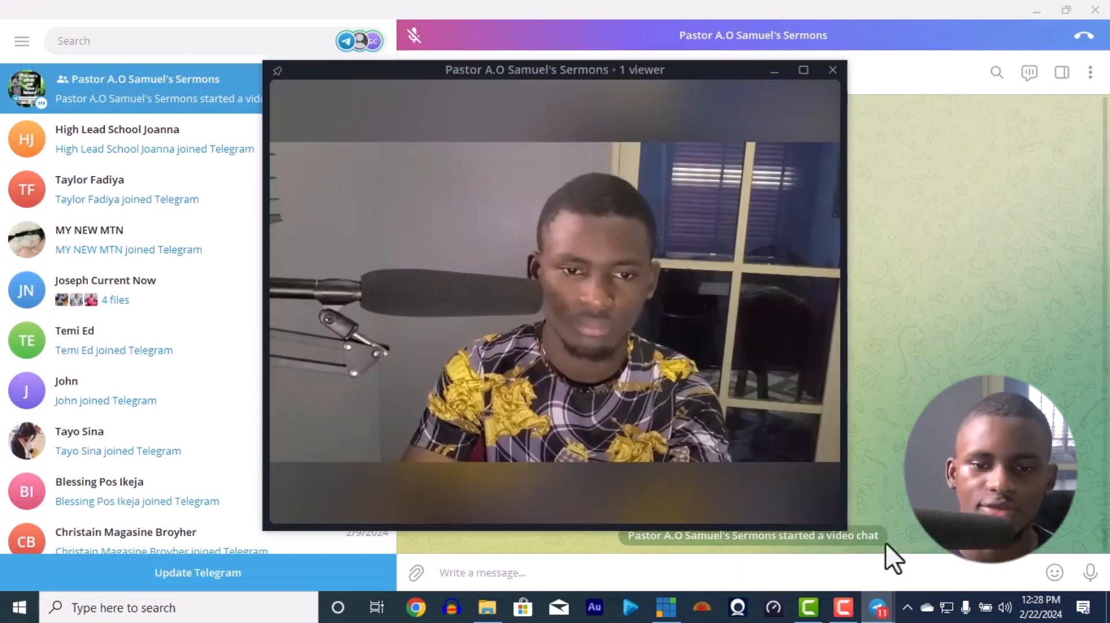
left_click(663, 608)
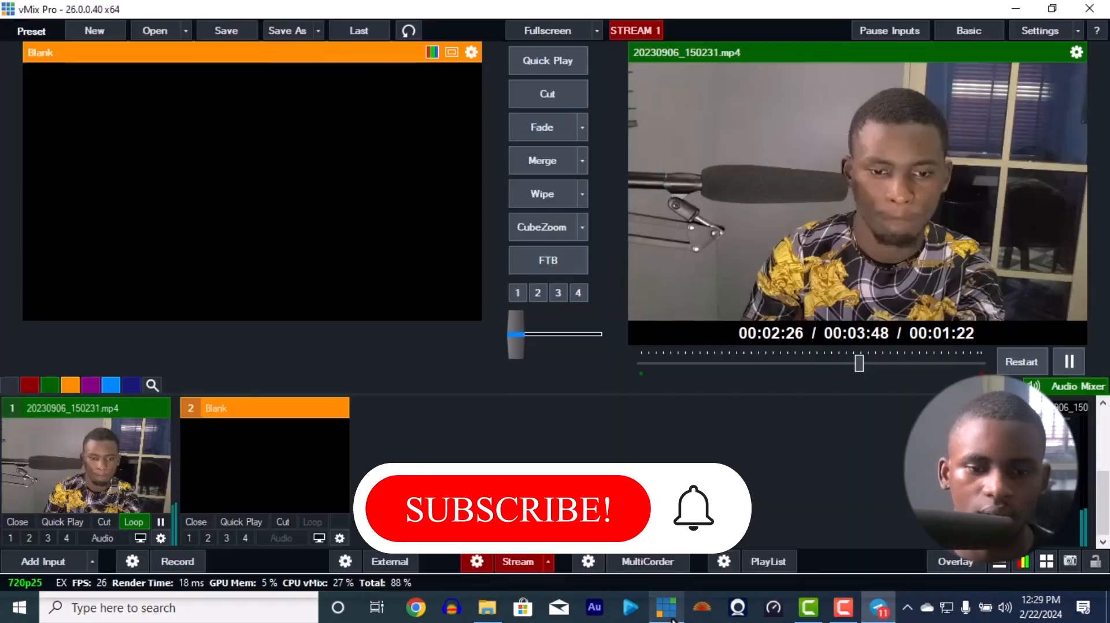
left_click(518, 561)
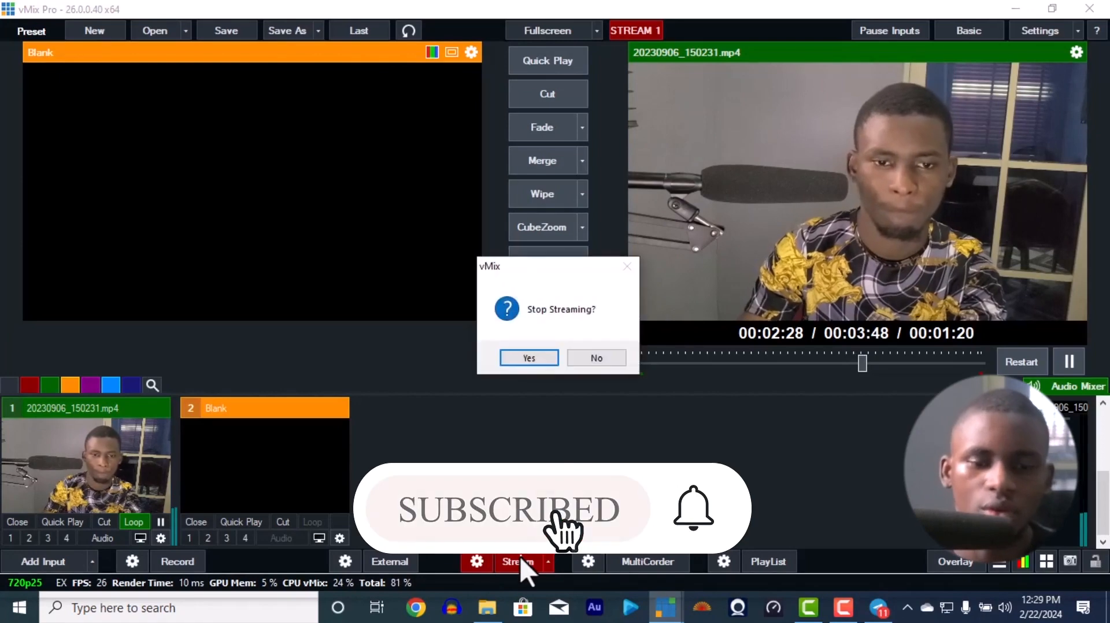
left_click(528, 357)
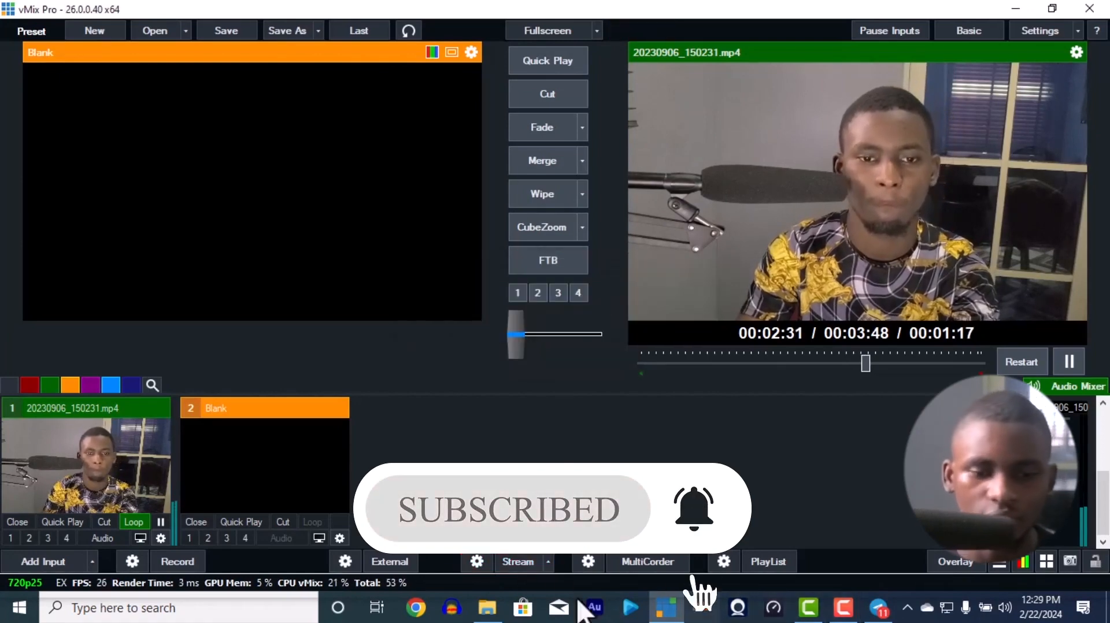
mouse_move(421, 457)
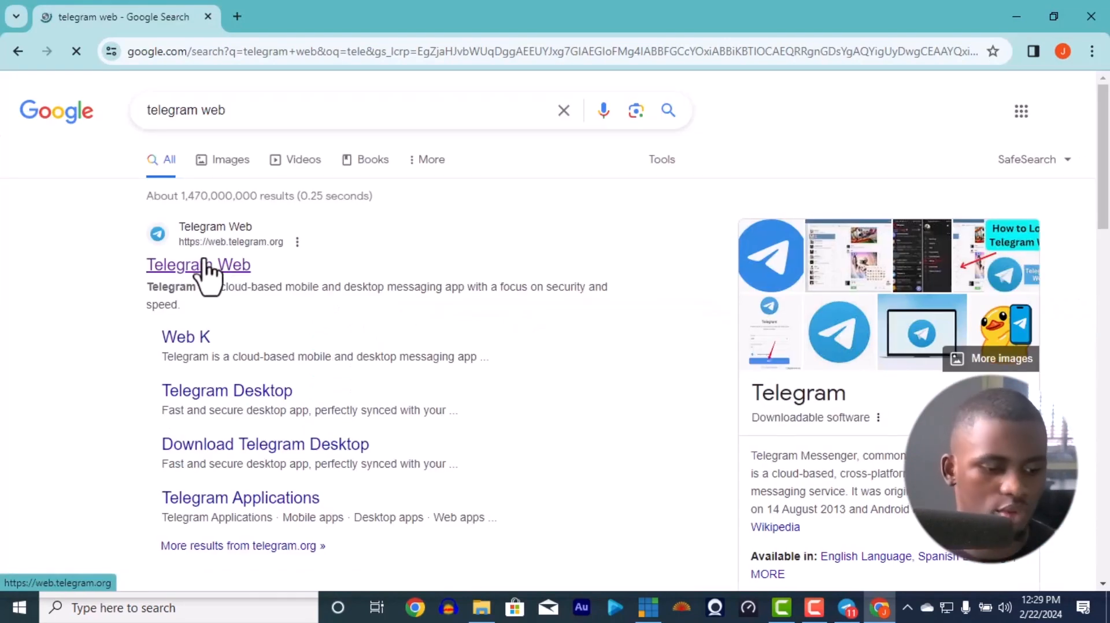
- Reopen Telegram Web from the search result, then start a new blank browser tab
left_click(198, 264)
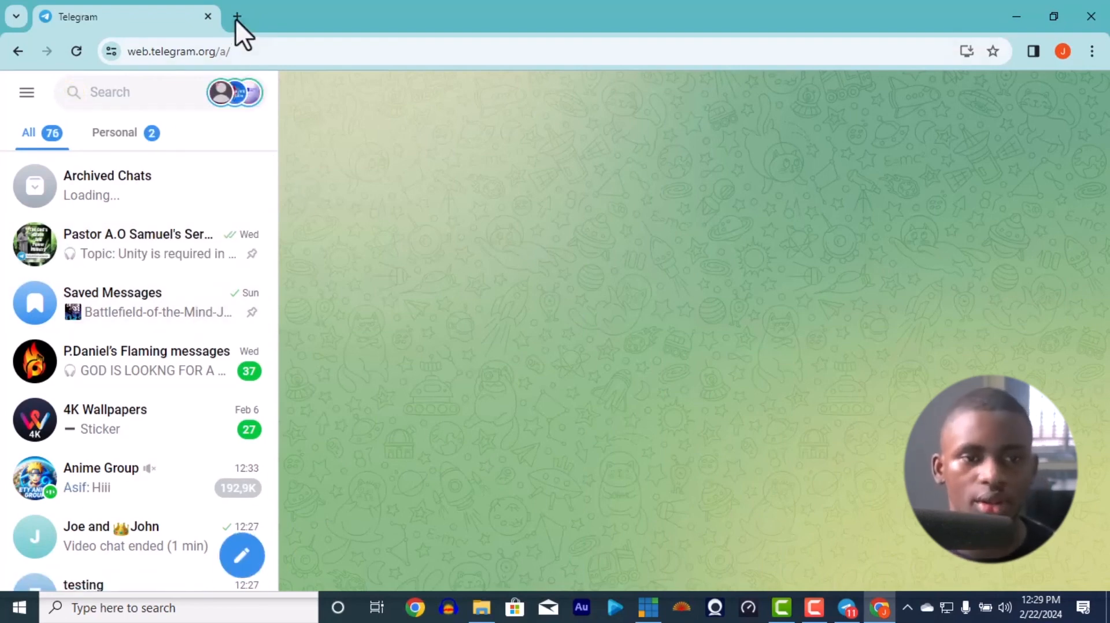
left_click(237, 15)
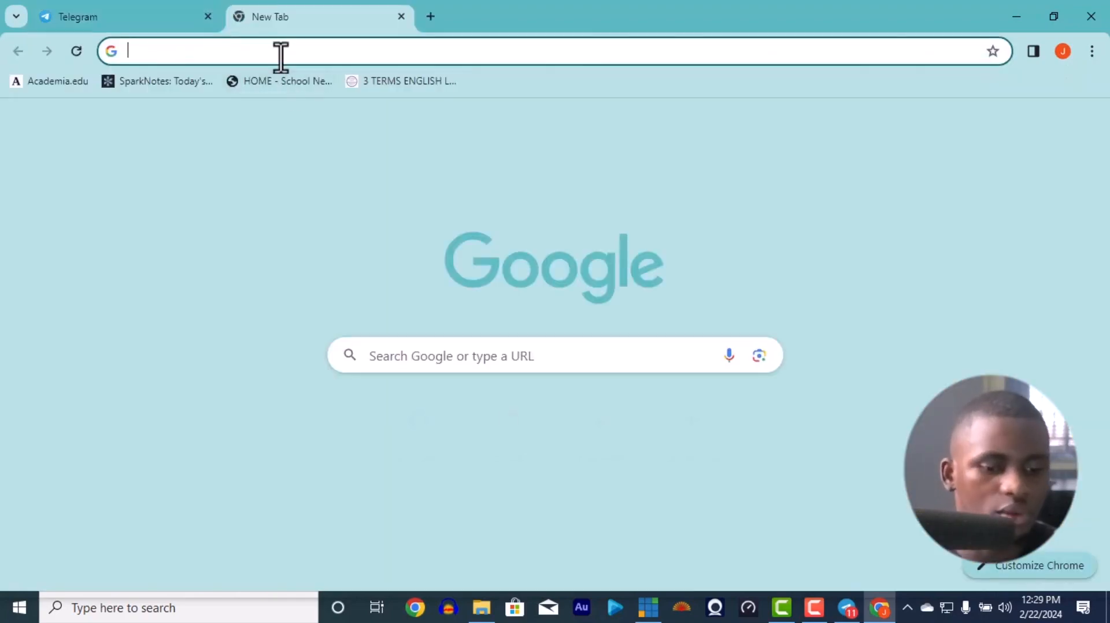
- Search 'telegram web' and reach the official Telegram Desktop download page
type("telegram web")
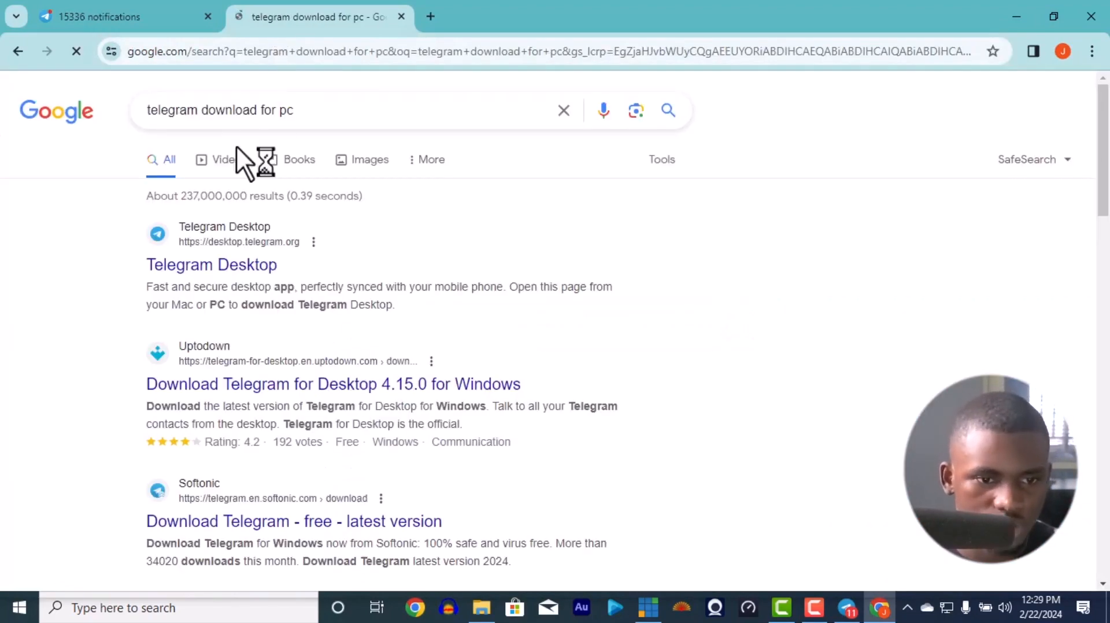
left_click(210, 265)
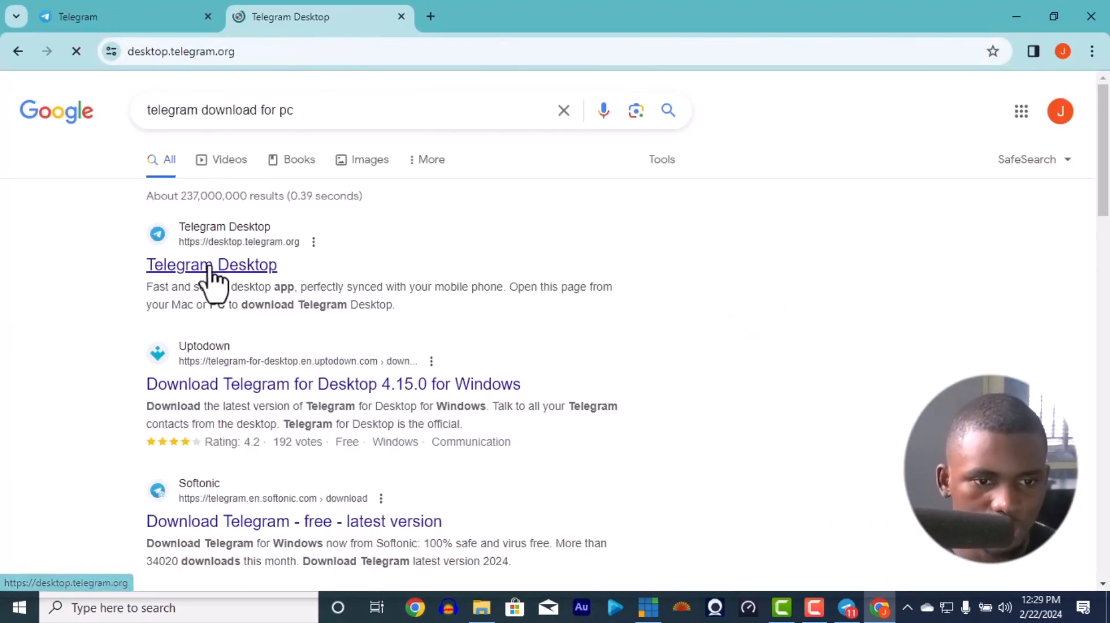
left_click(211, 264)
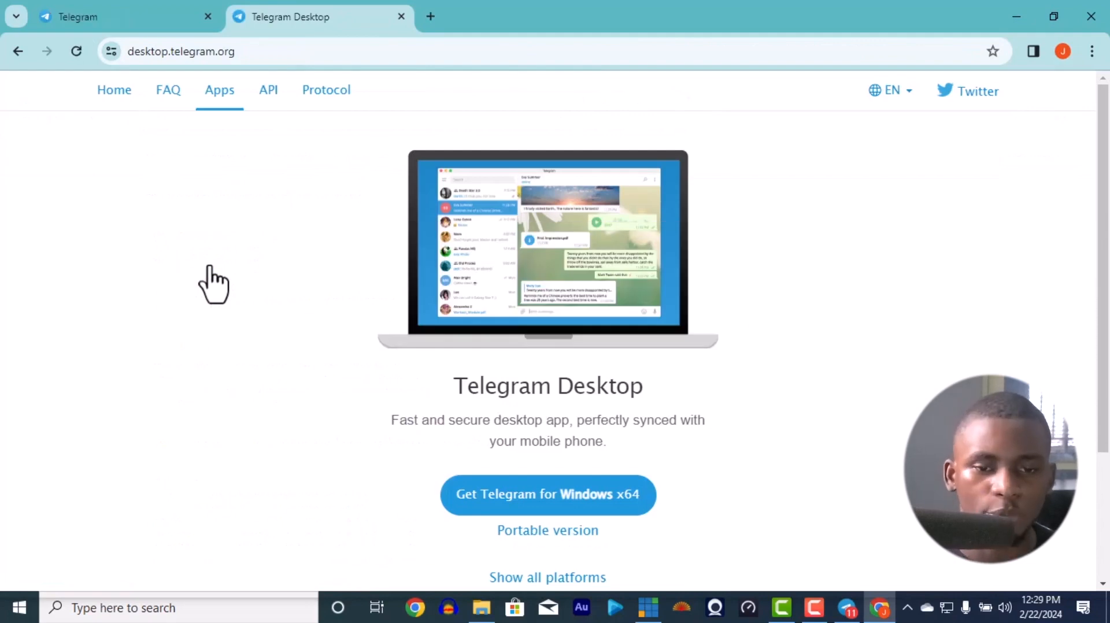
mouse_move(566, 502)
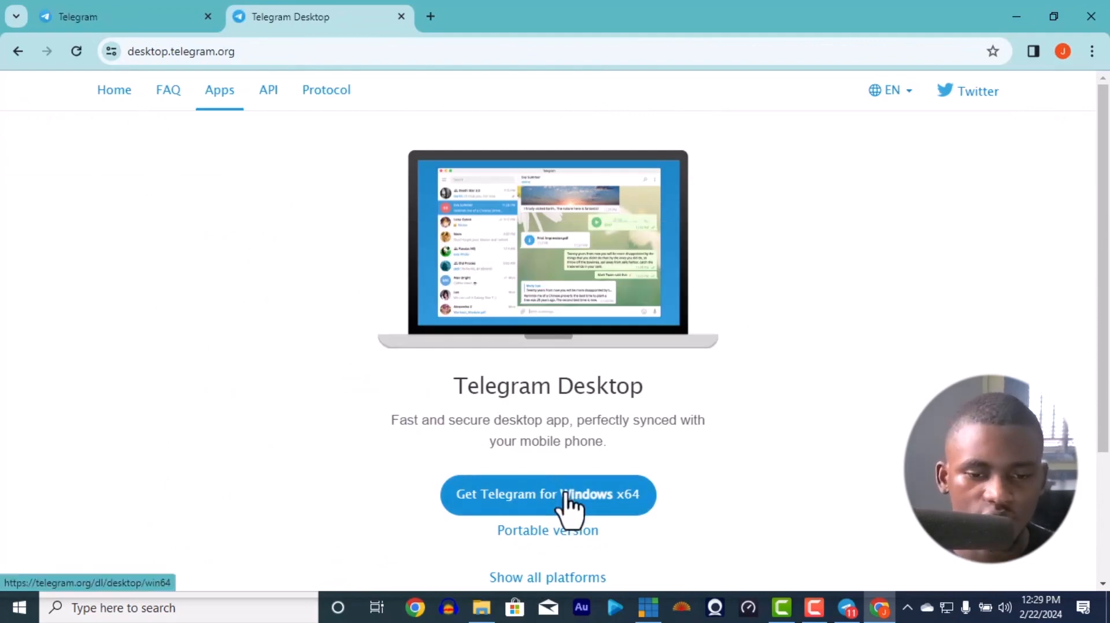
mouse_move(603, 397)
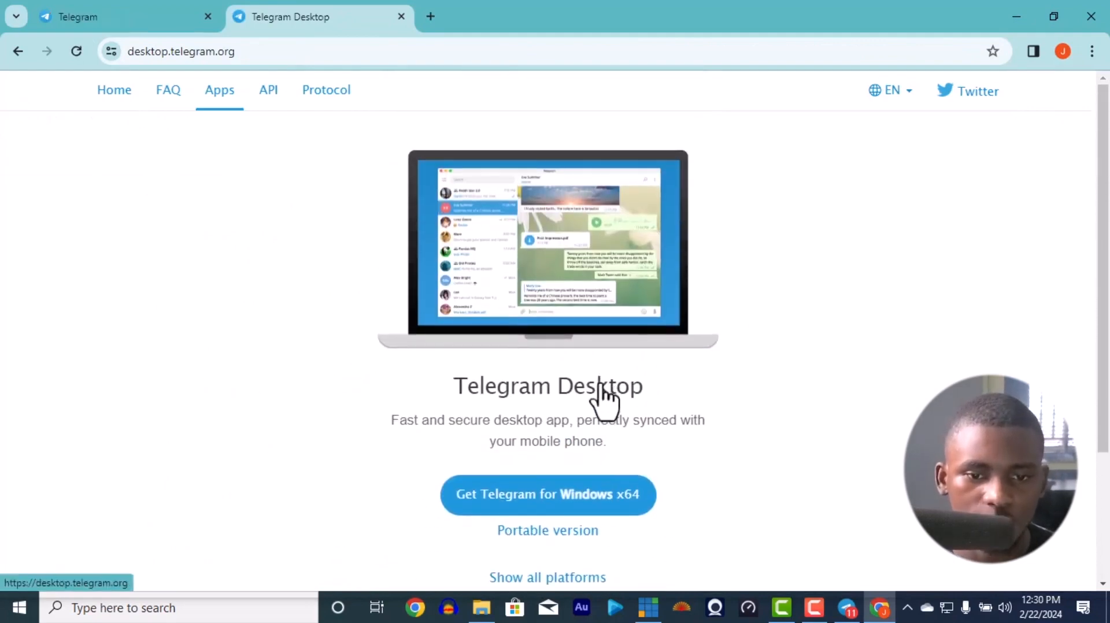
mouse_move(566, 510)
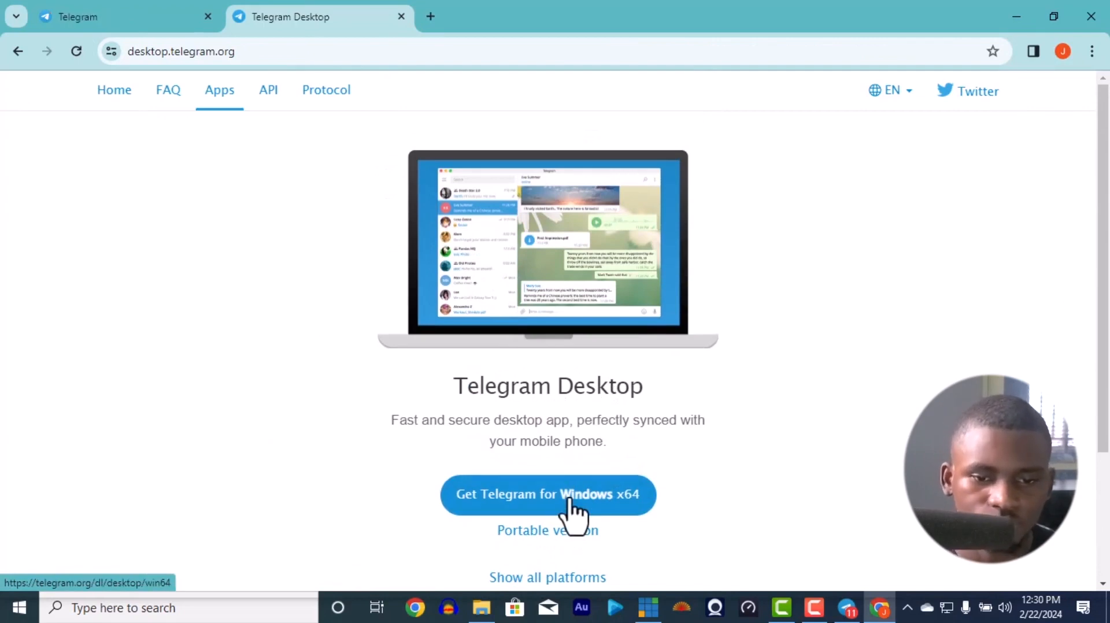
- Copy the Get Telegram for Windows x64 link, cancel the tsetup download, return to Telegram Web
right_click(547, 495)
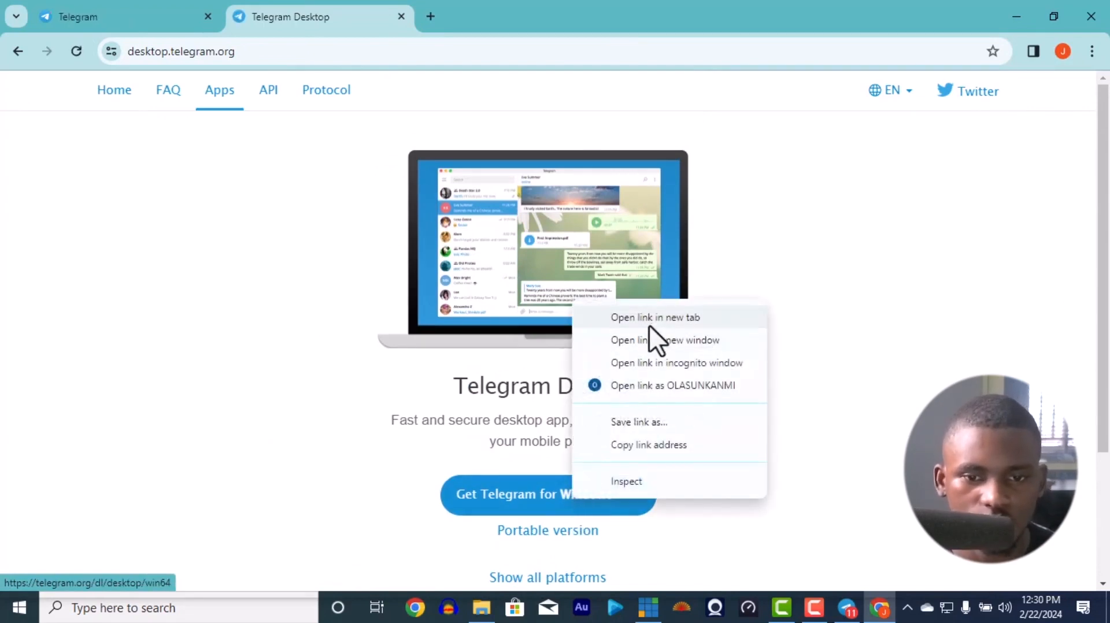
left_click(654, 317)
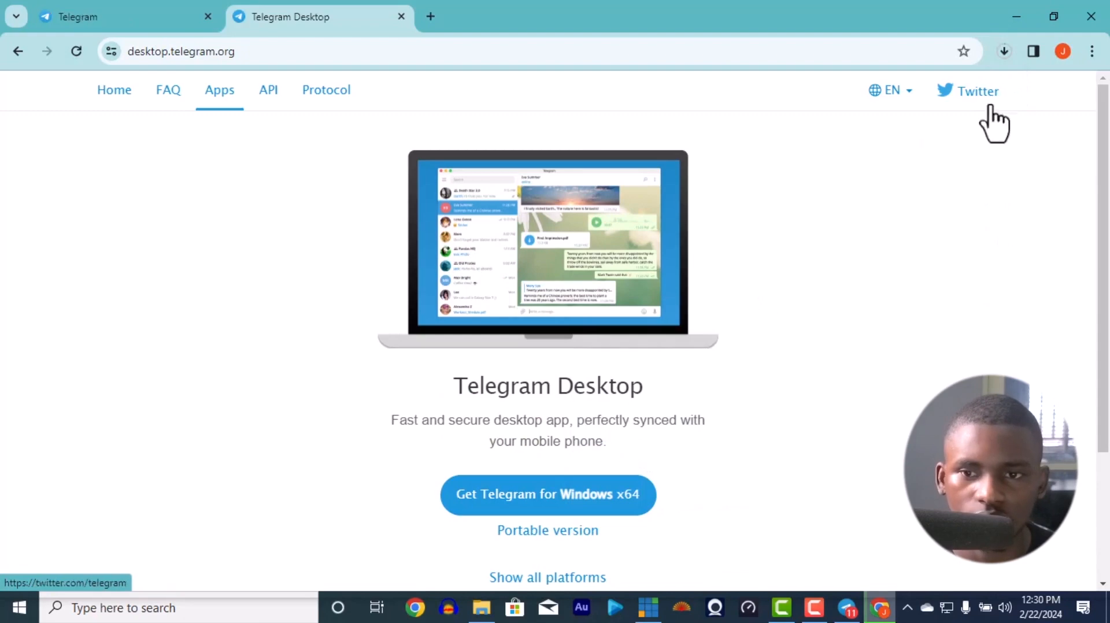
left_click(1003, 51)
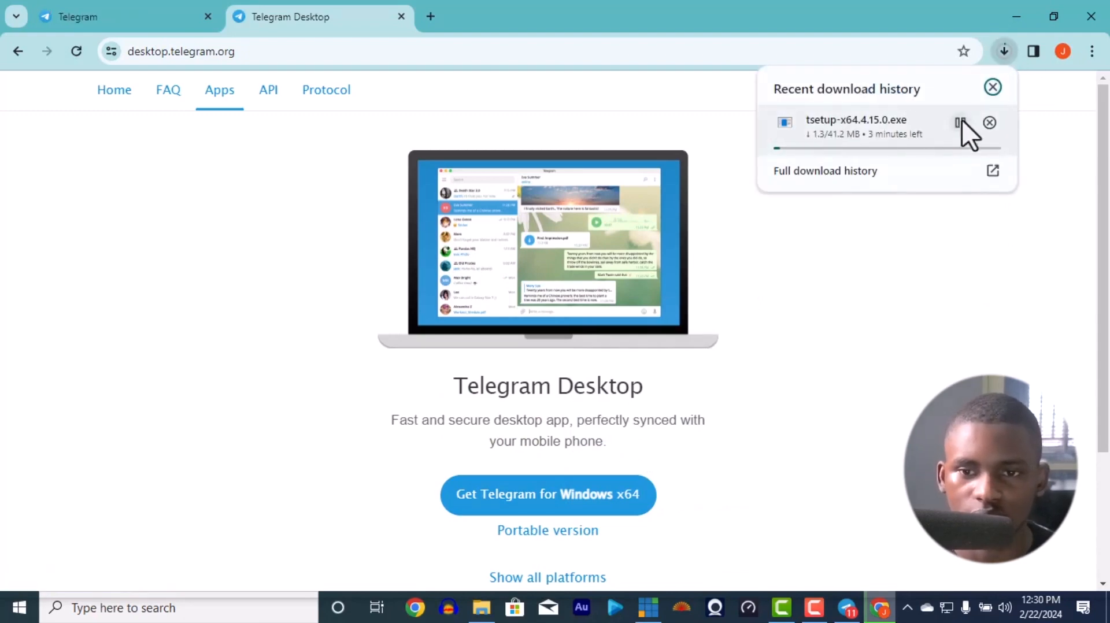
left_click(990, 122)
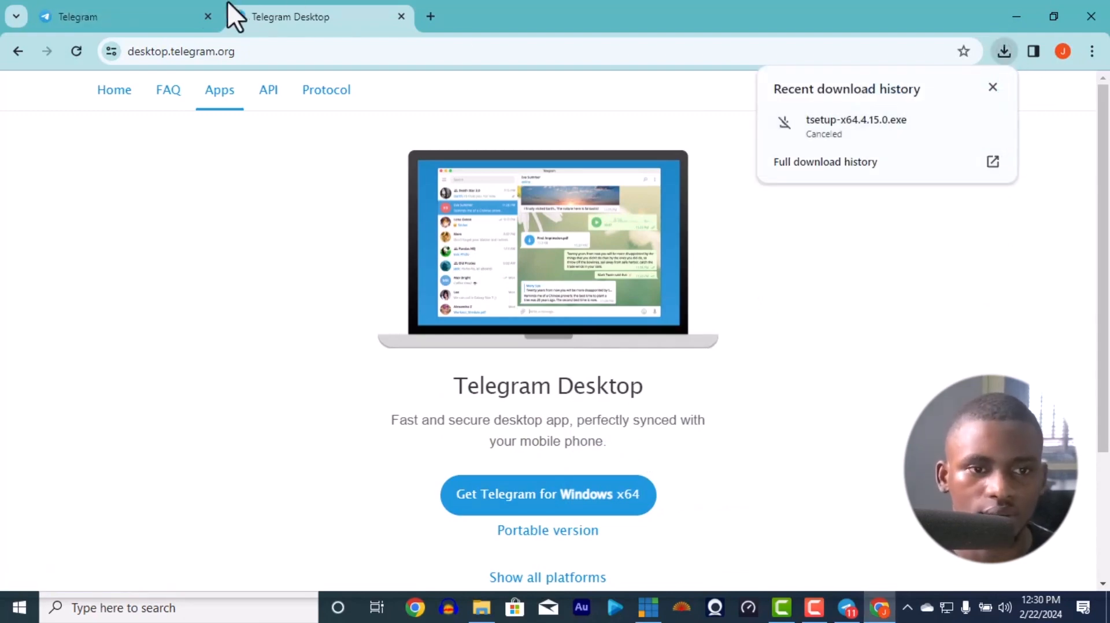
left_click(123, 17)
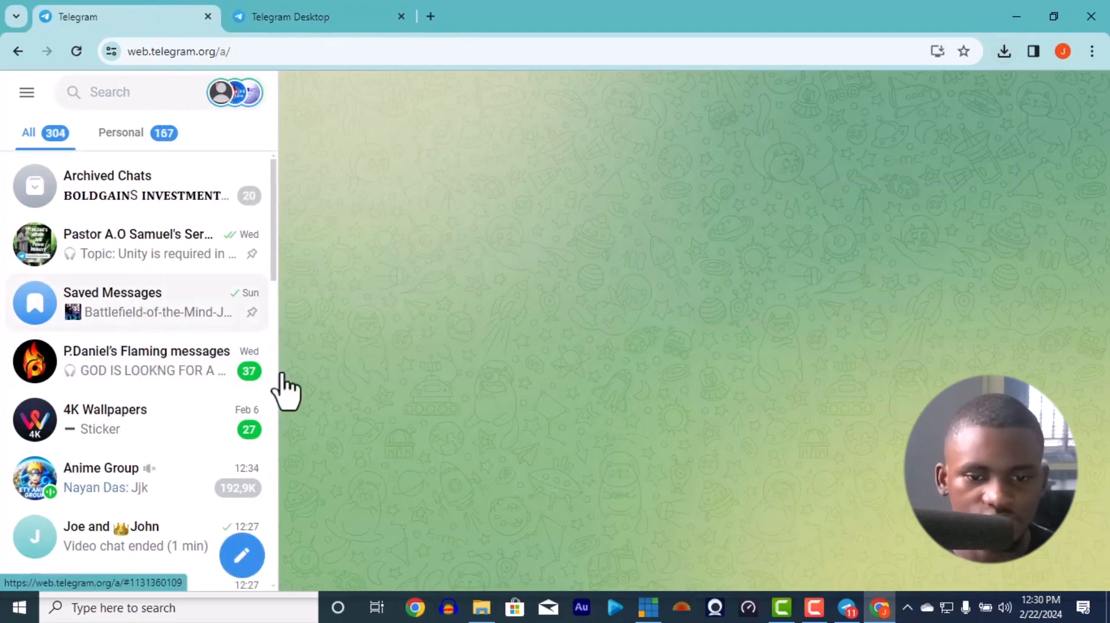
- Store the Telegram Desktop download link in Saved Messages, then bring vMix back up
left_click(112, 293)
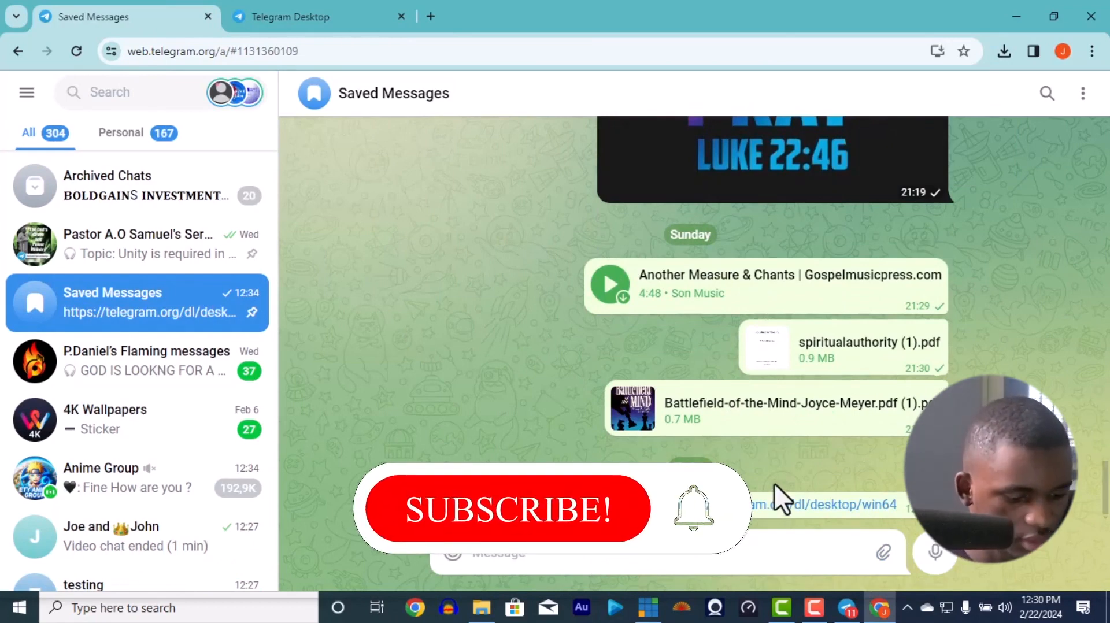
left_click(319, 16)
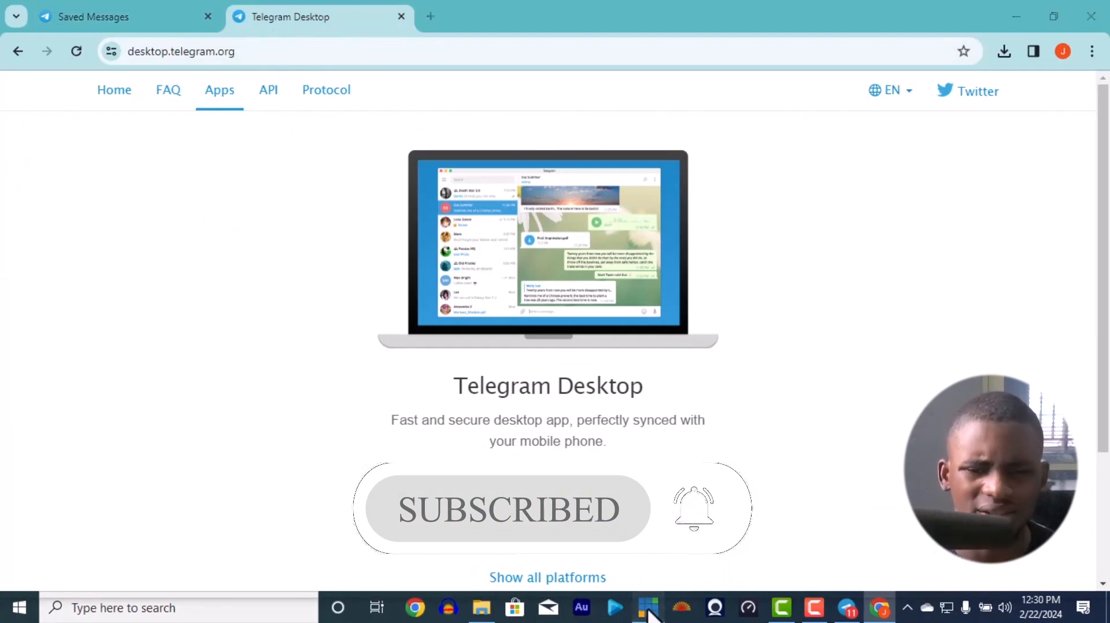
left_click(645, 607)
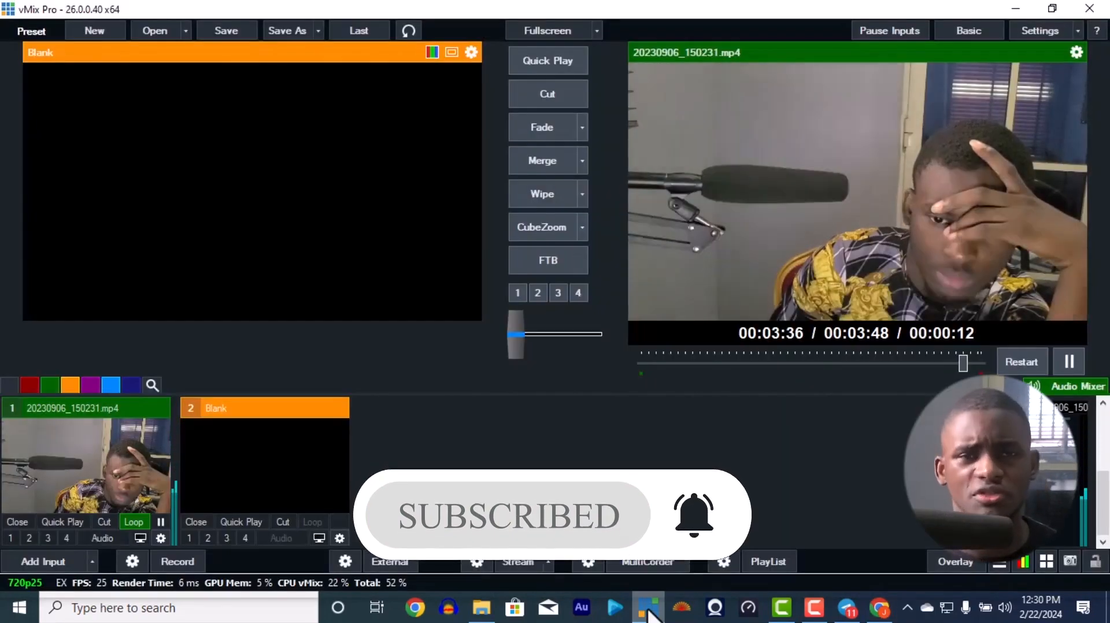